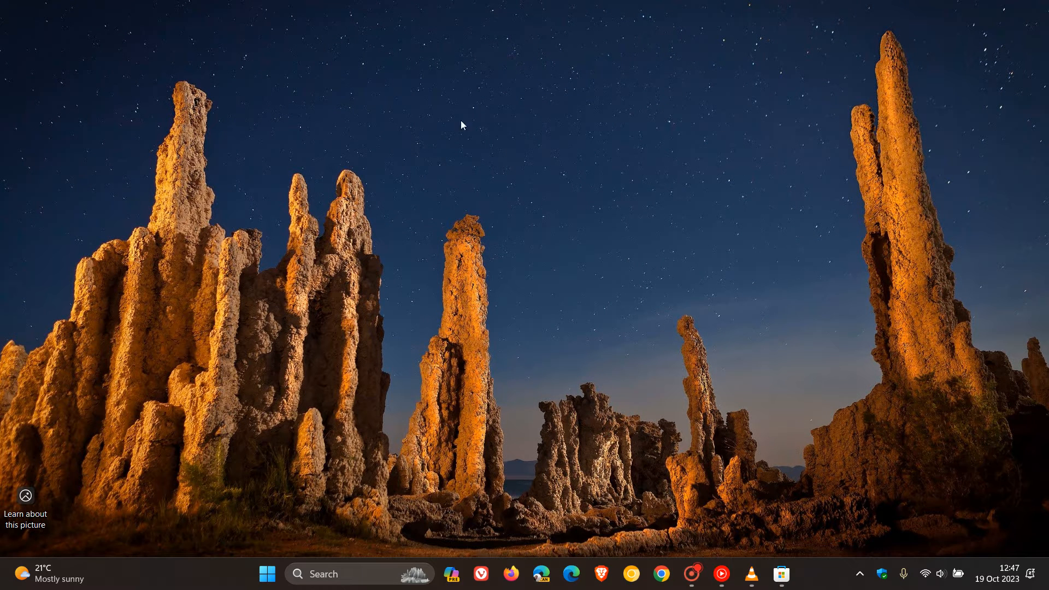
pyautogui.moveTo(681, 305)
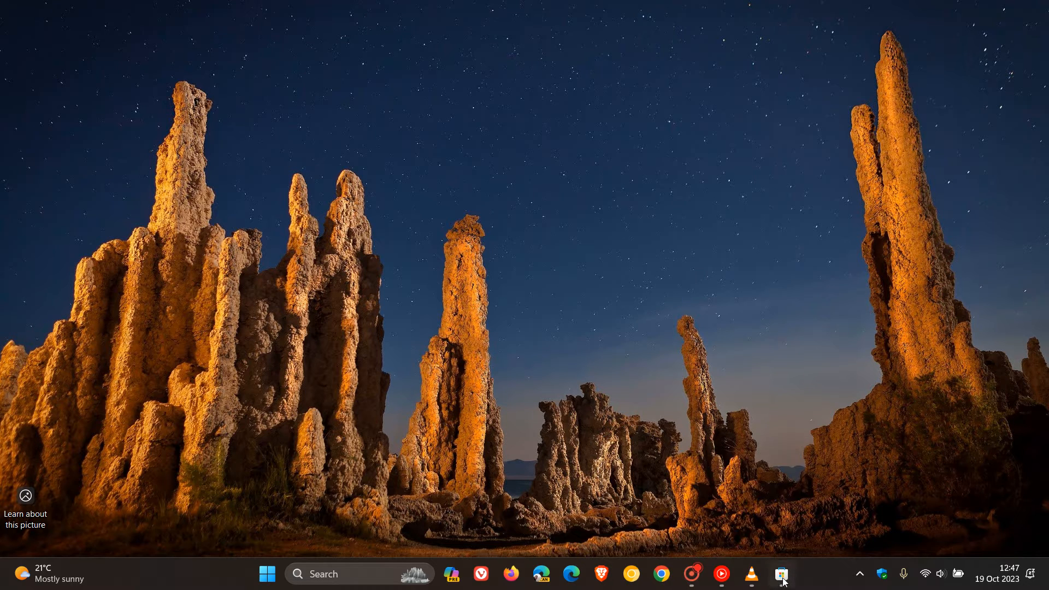
# Launch Microsoft Store from the taskbar and maximize it on the Home page.
pyautogui.click(780, 573)
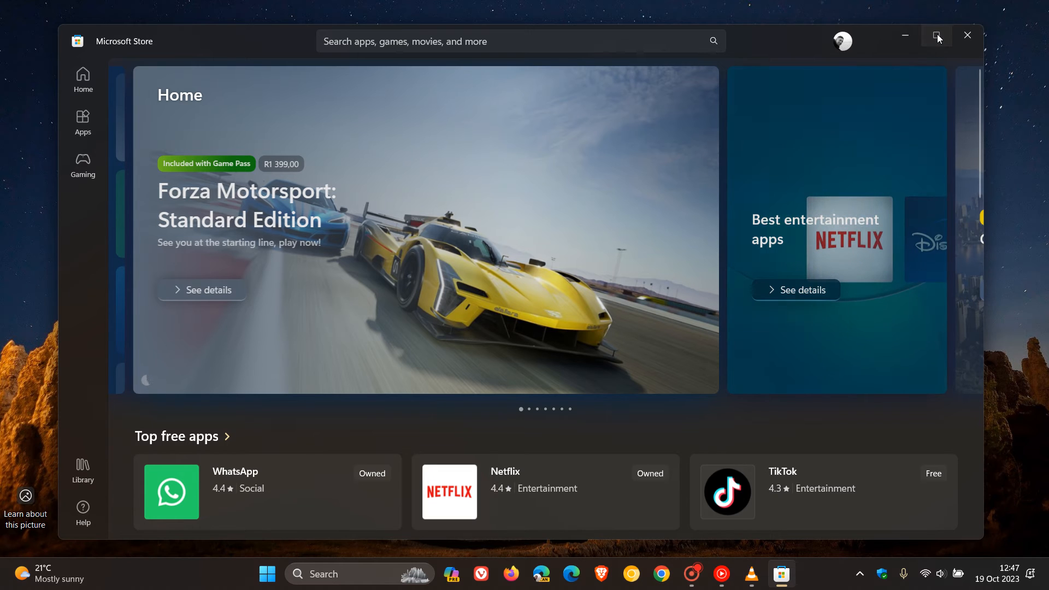
pyautogui.click(936, 36)
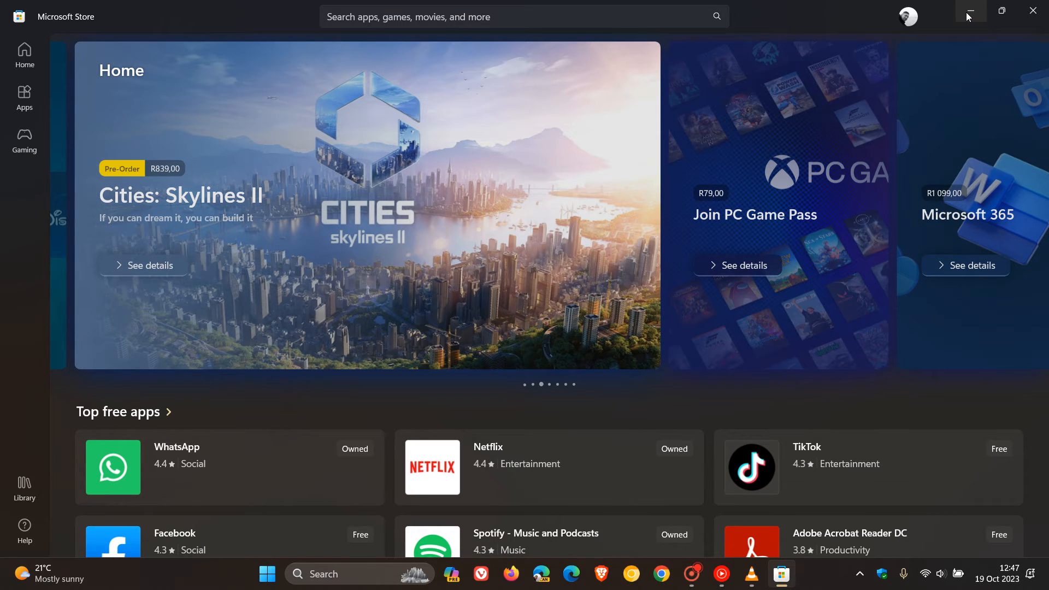
# Close Microsoft Store, returning to the Windows desktop.
pyautogui.click(968, 12)
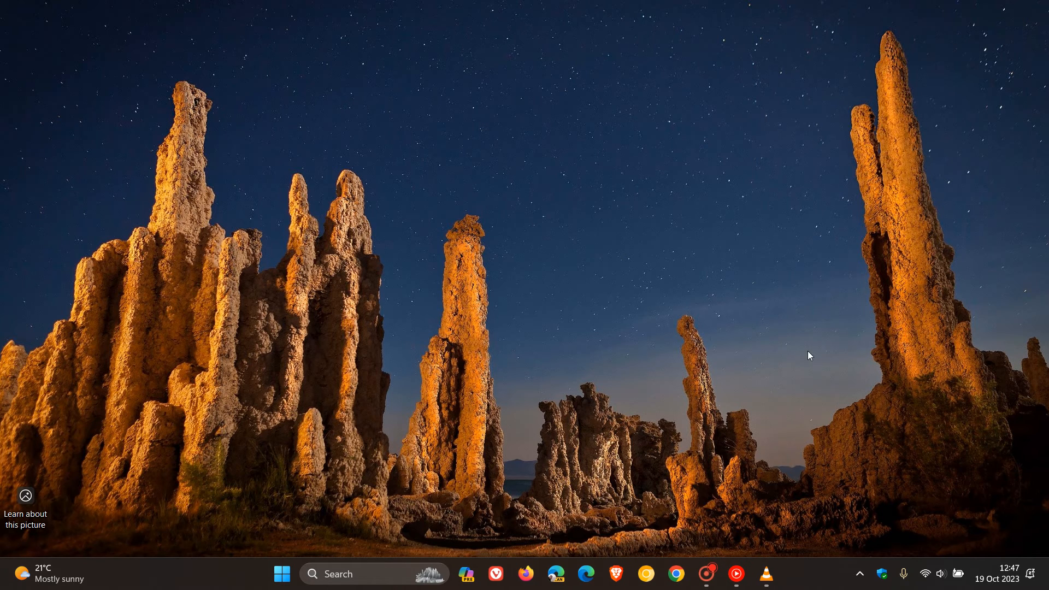
pyautogui.moveTo(641, 342)
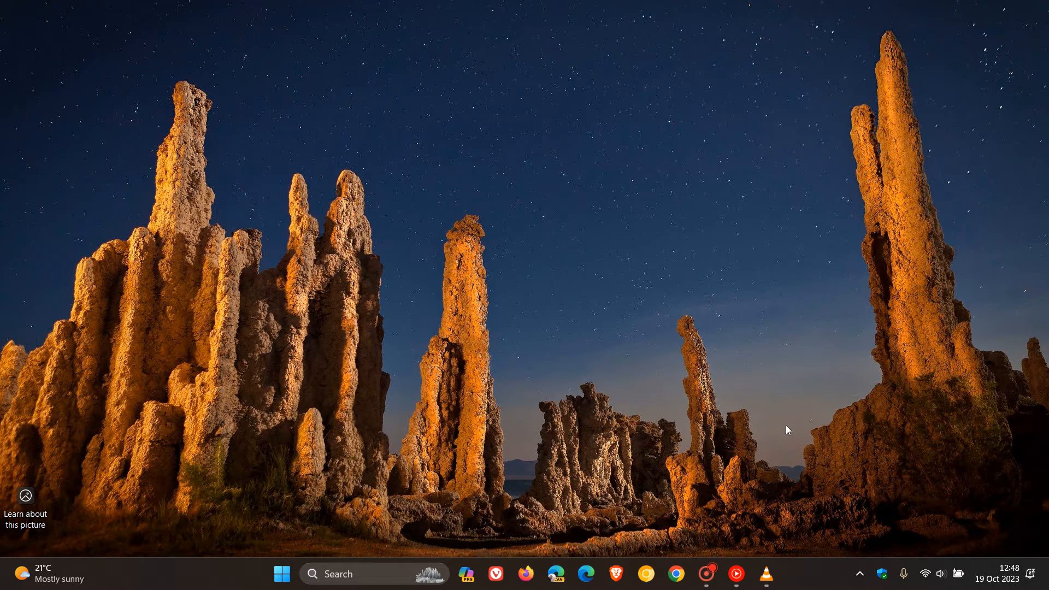
pyautogui.moveTo(764, 574)
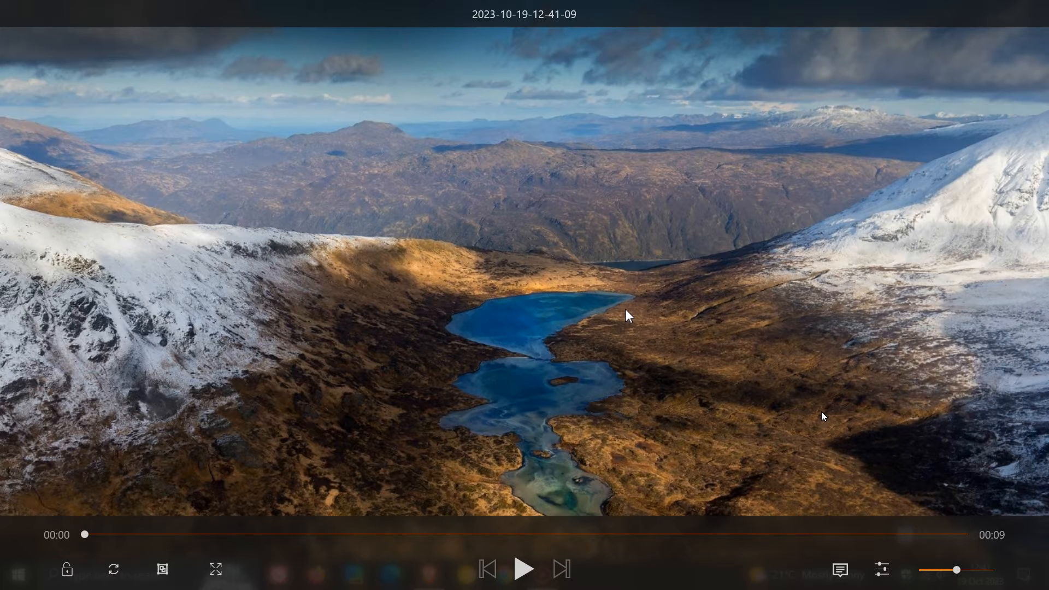
pyautogui.moveTo(526, 568)
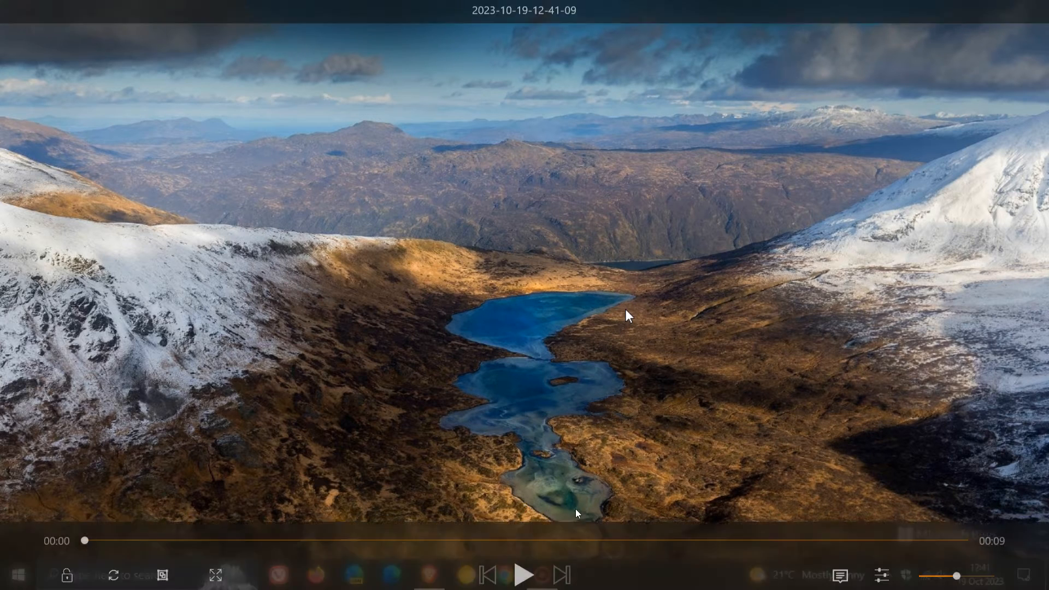
# Play the 9-second screen recording in Media player, then close the player.
pyautogui.click(524, 574)
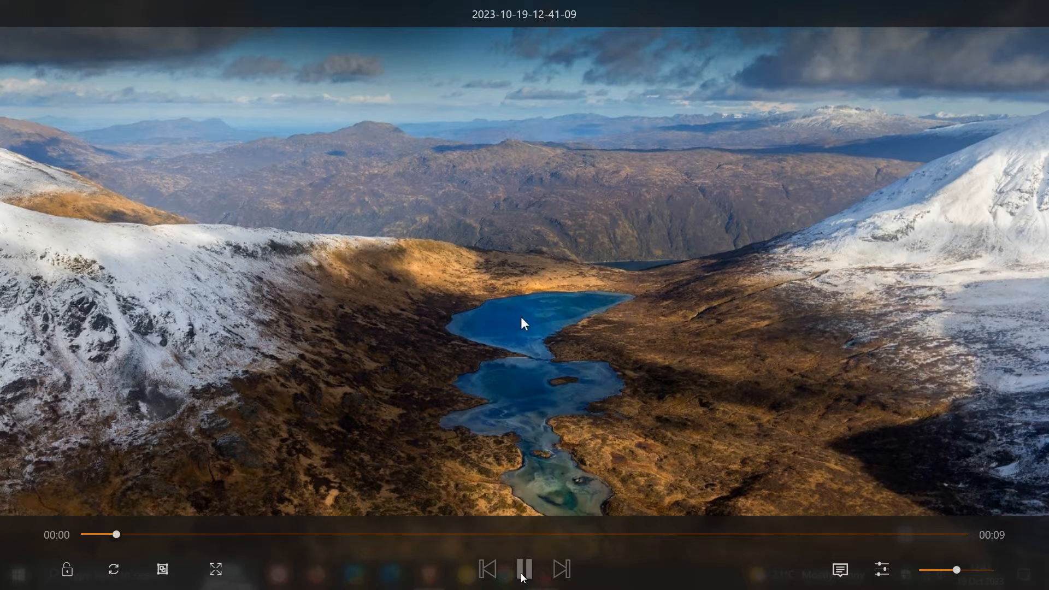
pyautogui.click(16, 576)
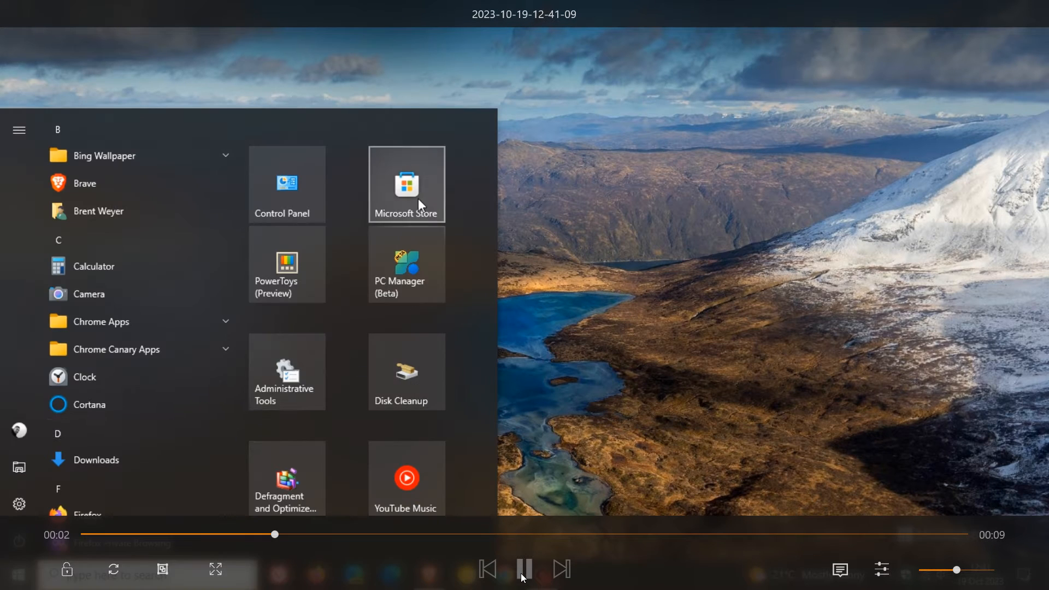
pyautogui.click(405, 185)
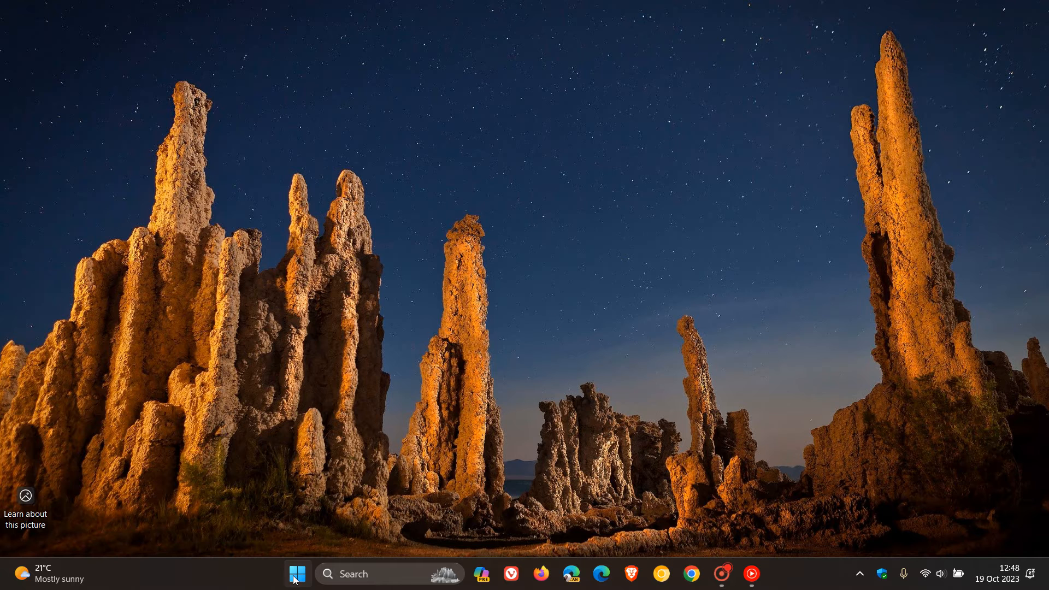
# Reopen Microsoft Store from the Start menu's pinned tiles onto its Home page.
pyautogui.click(296, 573)
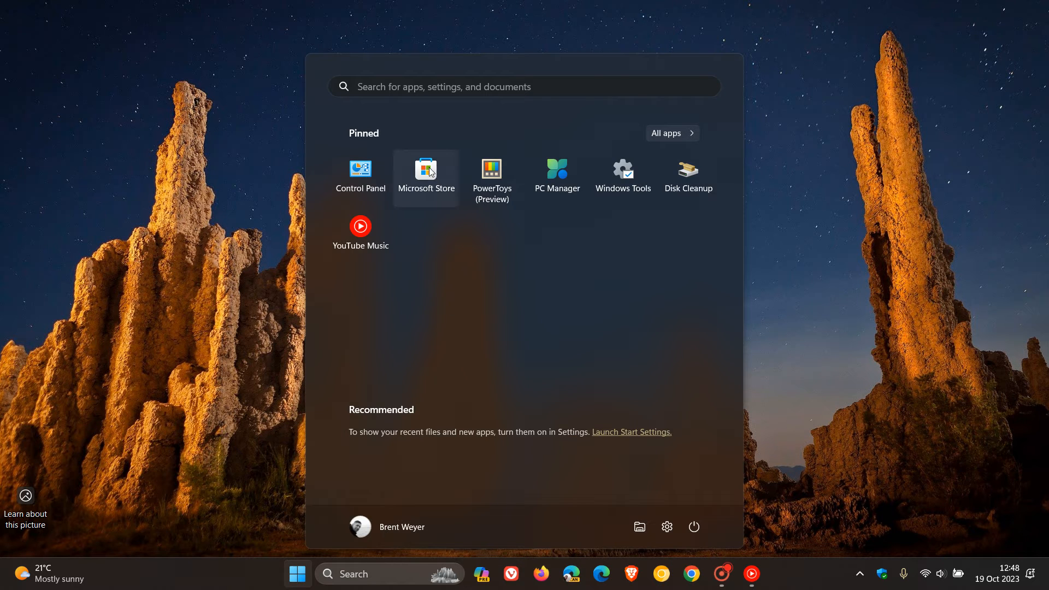
pyautogui.click(425, 173)
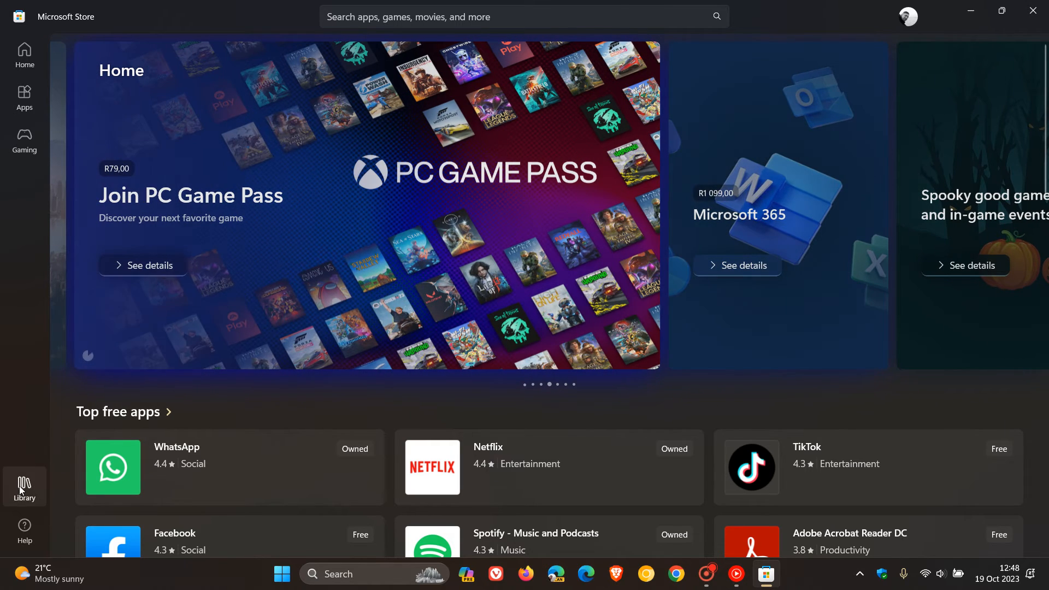
# Show the Library listing installed apps such as Dev Home, Clipchamp and Photos.
pyautogui.click(24, 485)
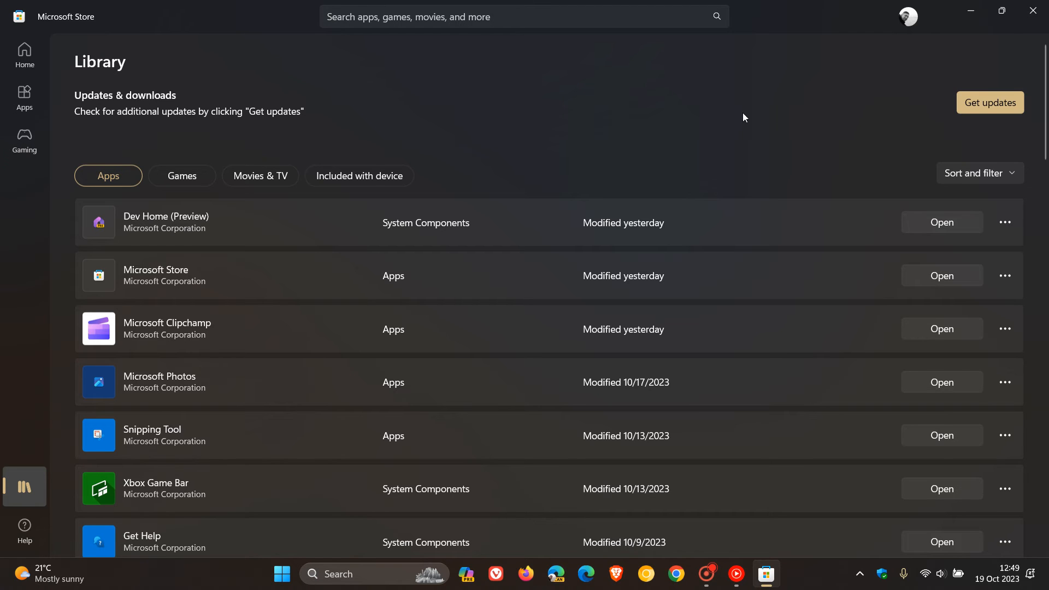
pyautogui.moveTo(523, 267)
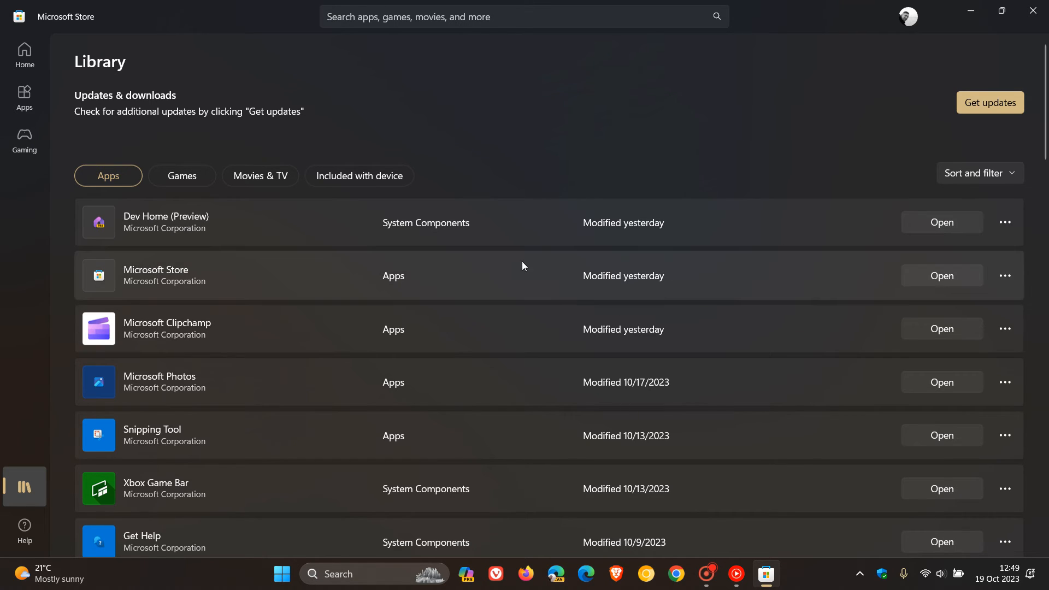
pyautogui.moveTo(741, 280)
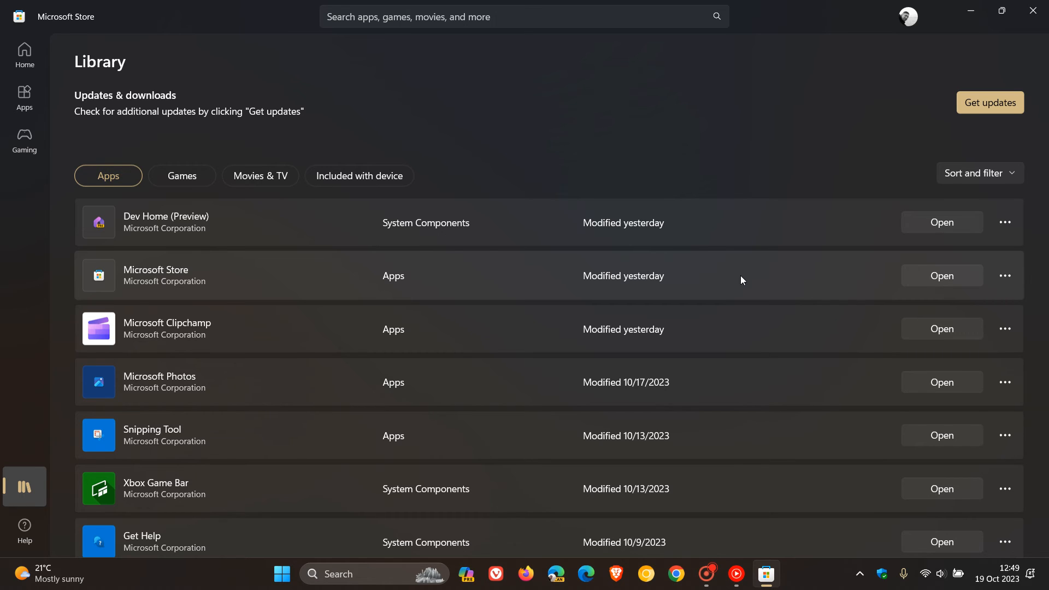
pyautogui.moveTo(971, 114)
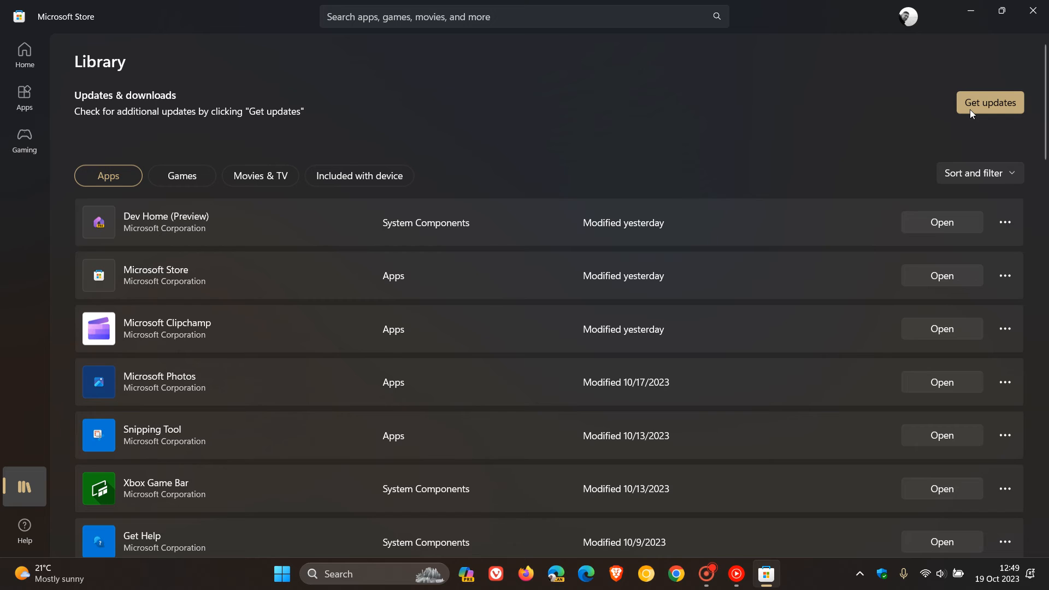
pyautogui.moveTo(910, 104)
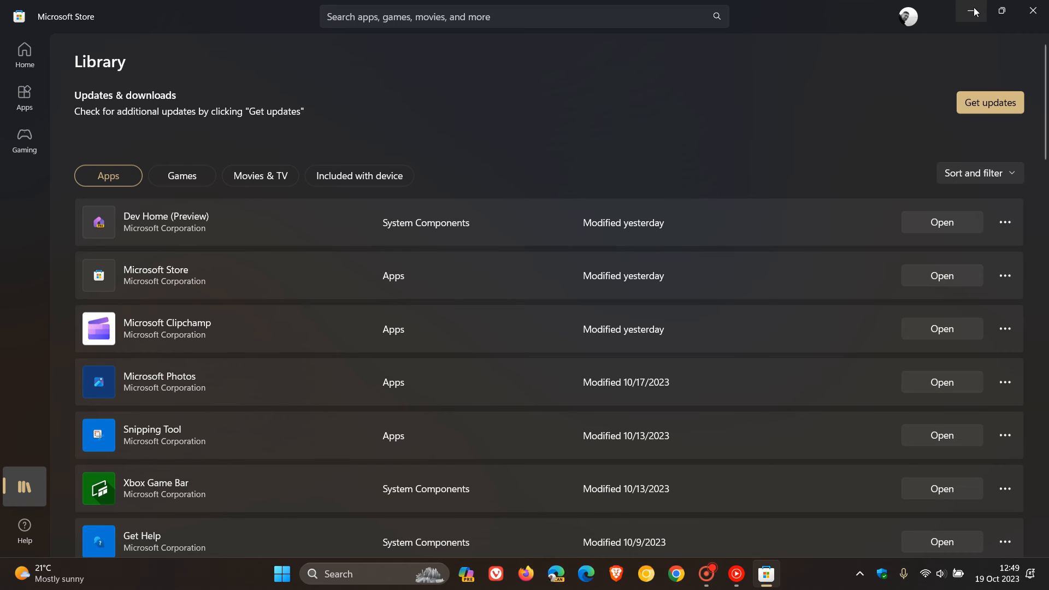
# Reach the Store Settings page via the profile menu, showing version 22309.1401.2.0.
pyautogui.click(906, 16)
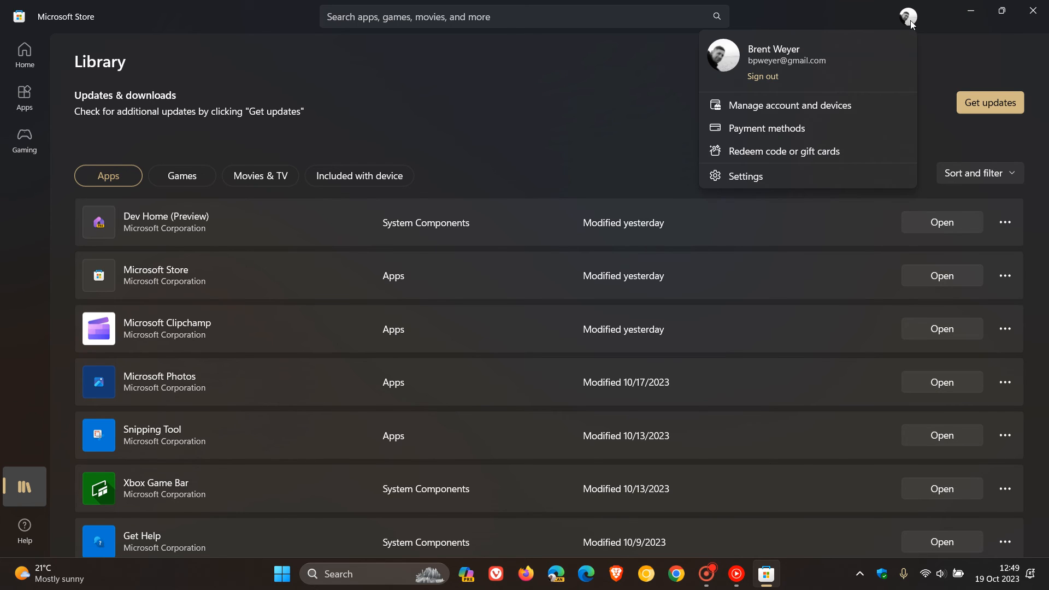
pyautogui.click(743, 176)
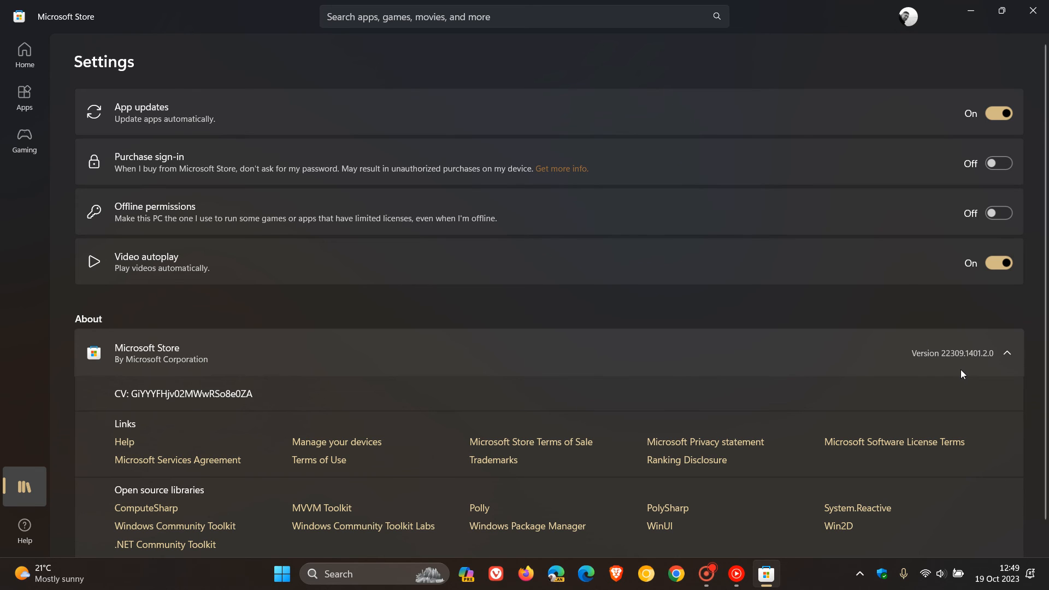
pyautogui.moveTo(946, 368)
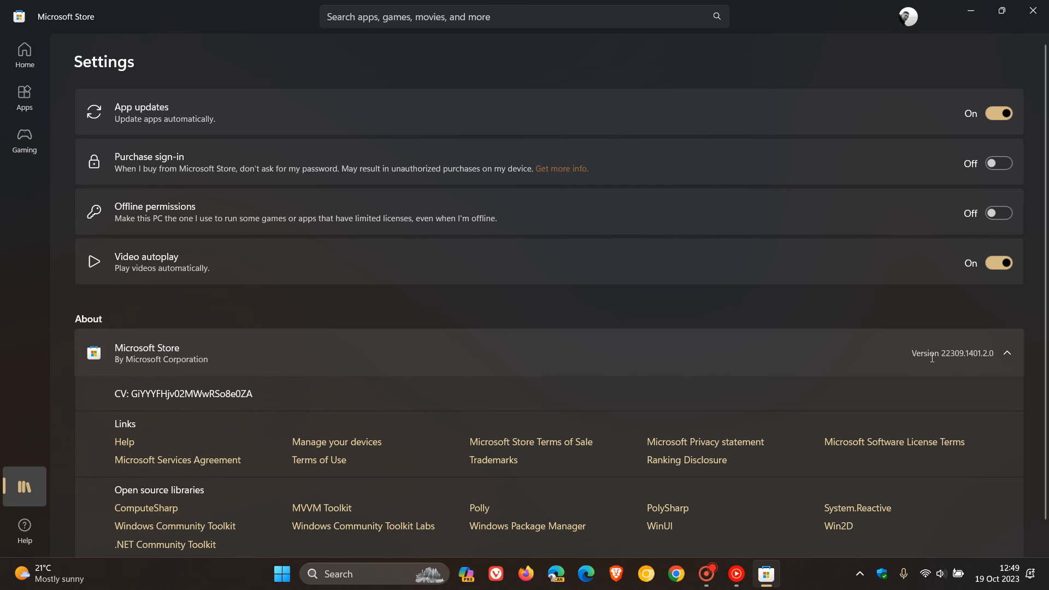
pyautogui.moveTo(951, 338)
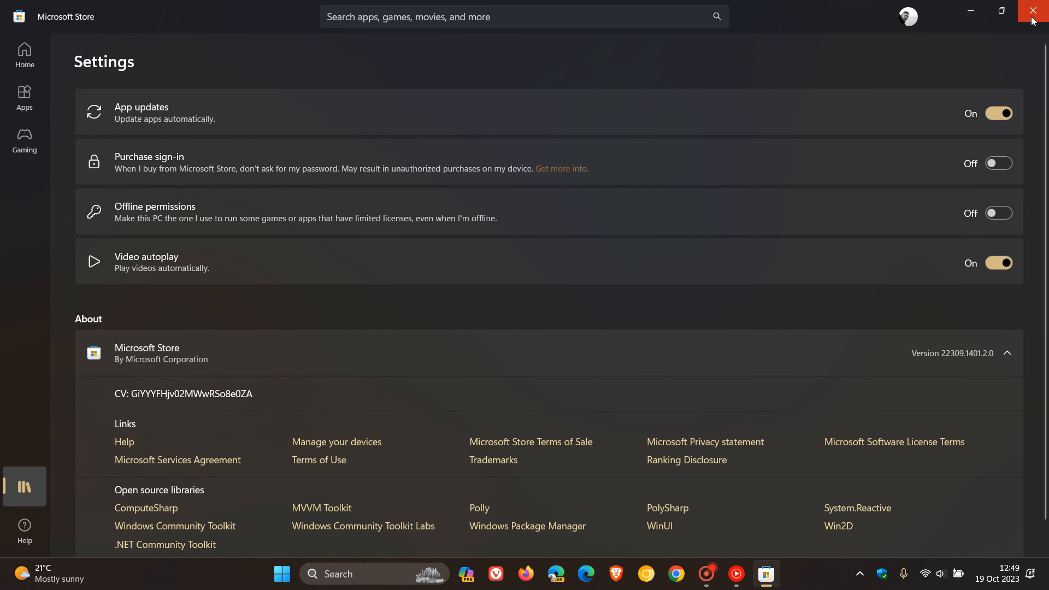
# Close Microsoft Store again, leaving the desktop showing.
pyautogui.click(1033, 11)
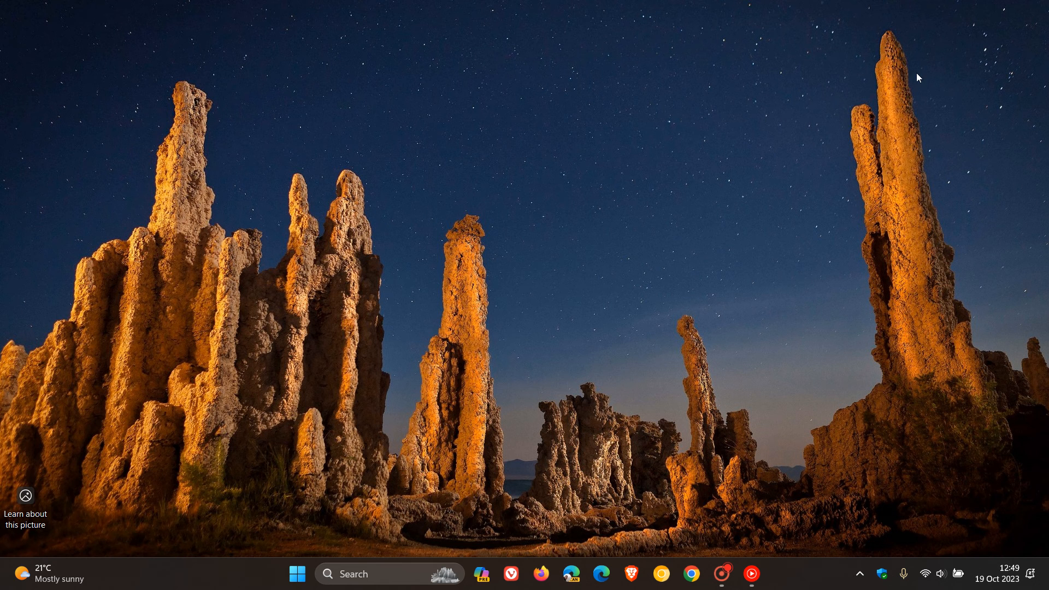
pyautogui.moveTo(656, 236)
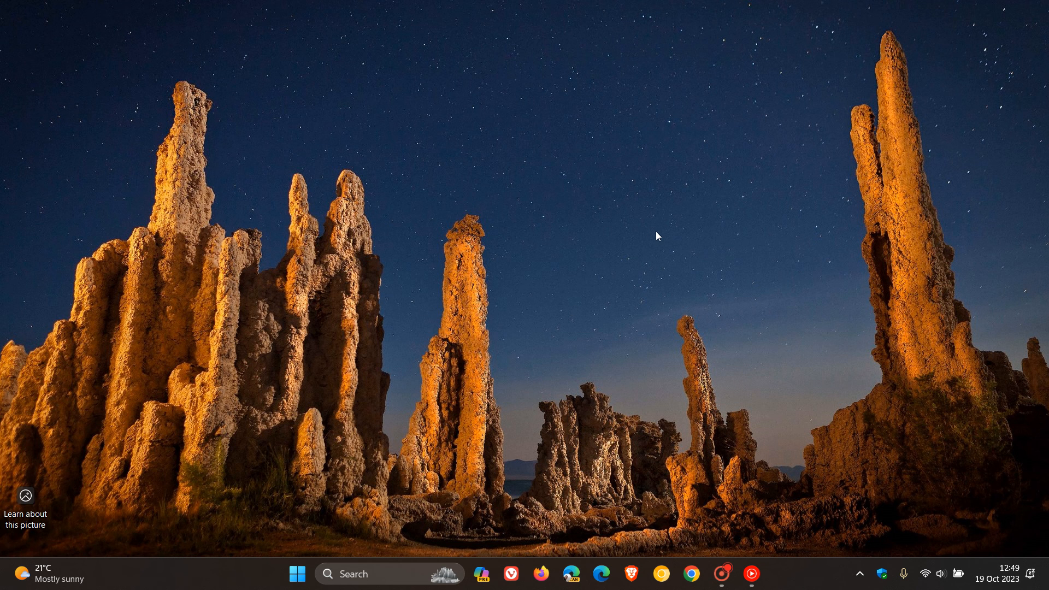
pyautogui.moveTo(472, 155)
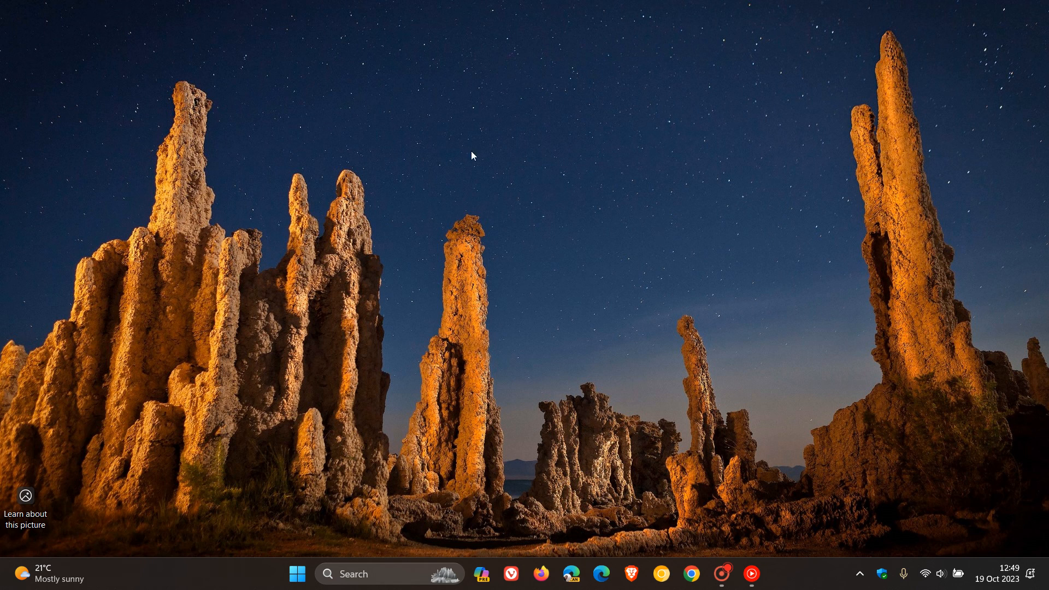
pyautogui.moveTo(675, 192)
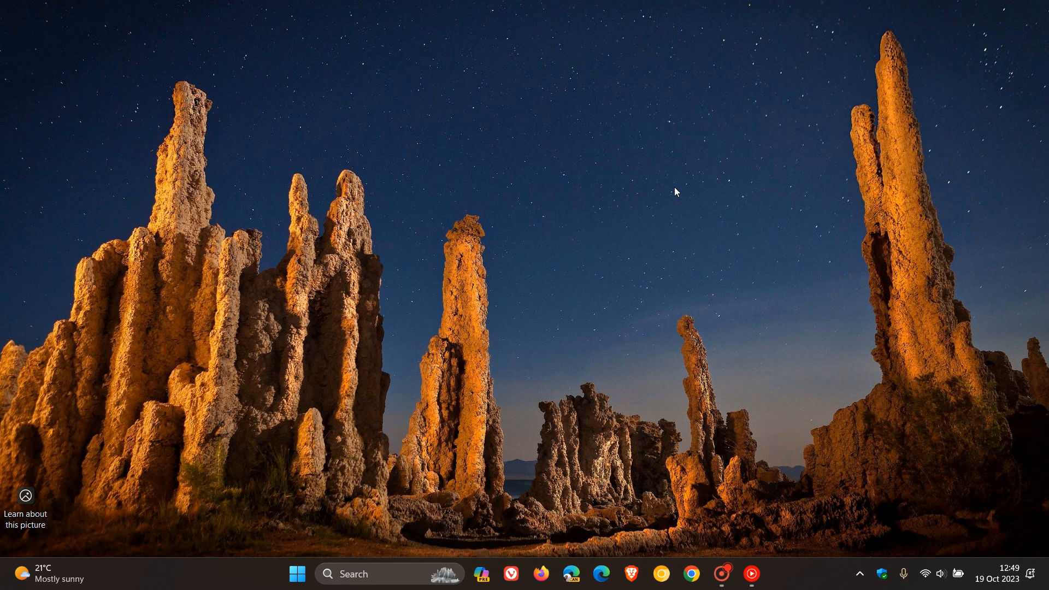